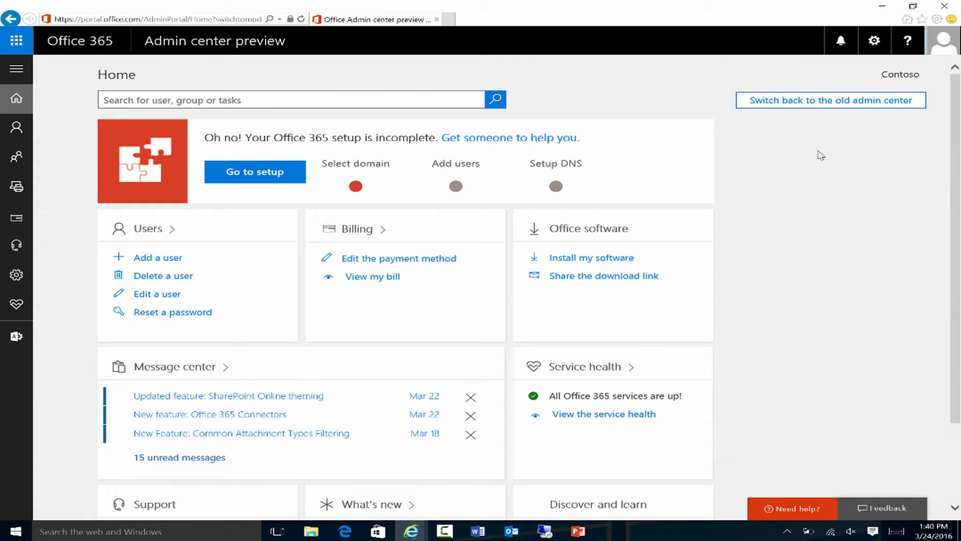
- Expand Admin centers in the left navigation and go to the SharePoint admin center
{"action": "left_click", "coordinate": [17, 68]}
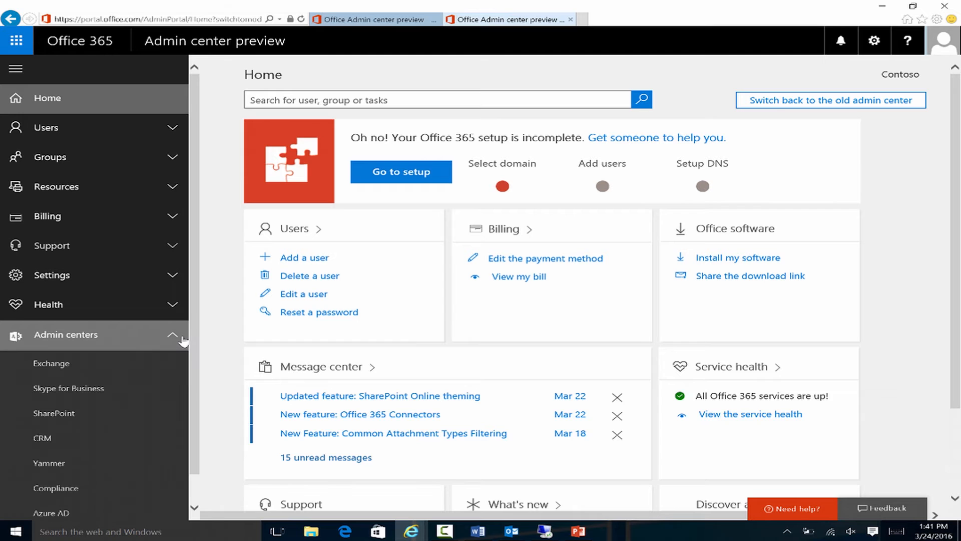
{"action": "mouse_move", "coordinate": [174, 349]}
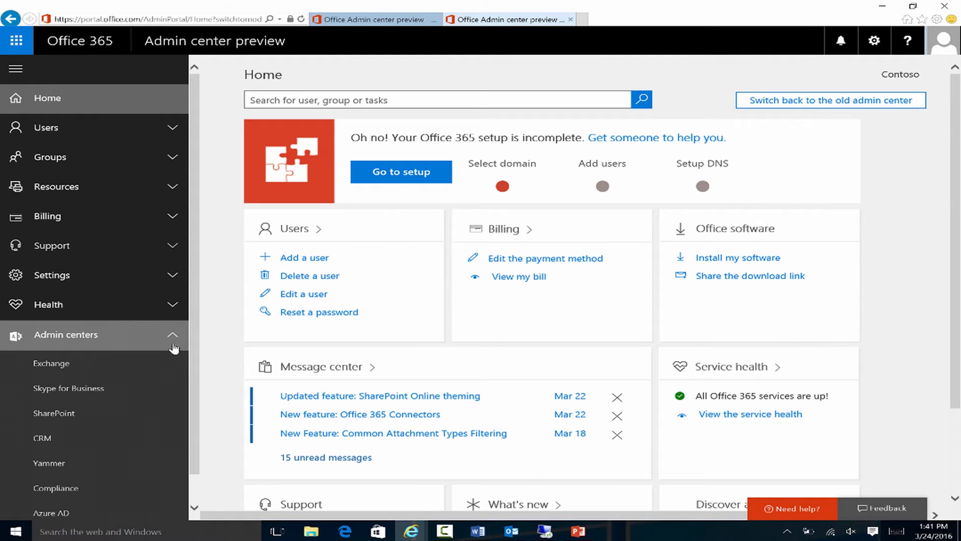
{"action": "left_click", "coordinate": [54, 412]}
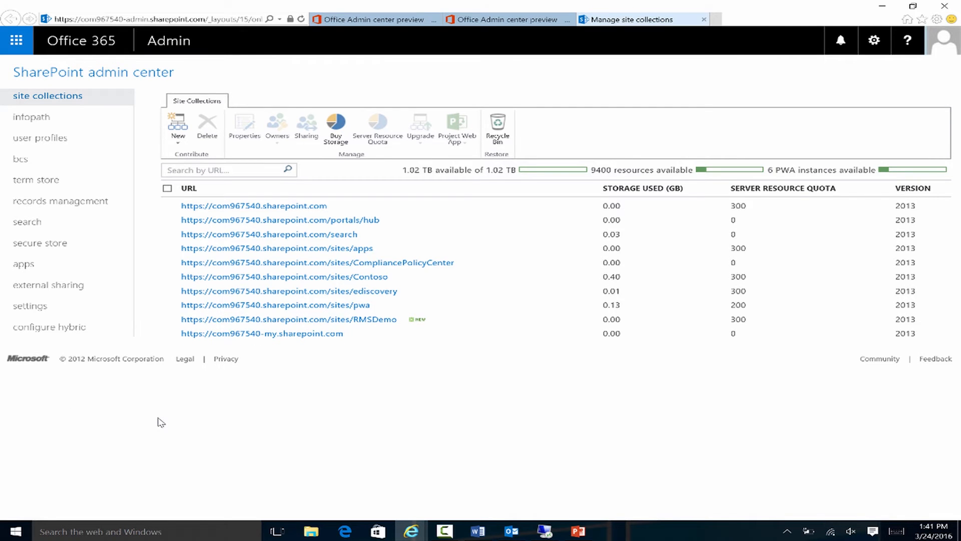
{"action": "mouse_move", "coordinate": [93, 249]}
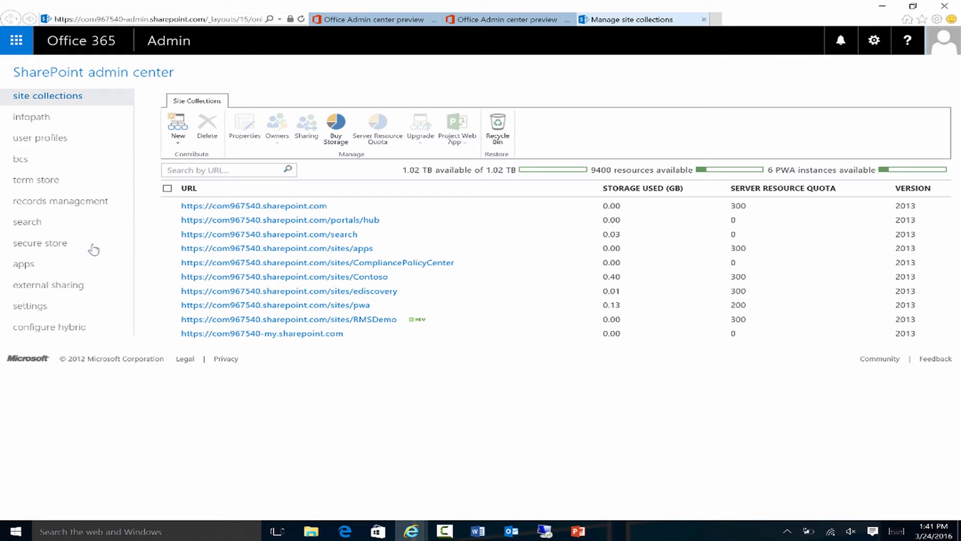
{"action": "mouse_move", "coordinate": [29, 305]}
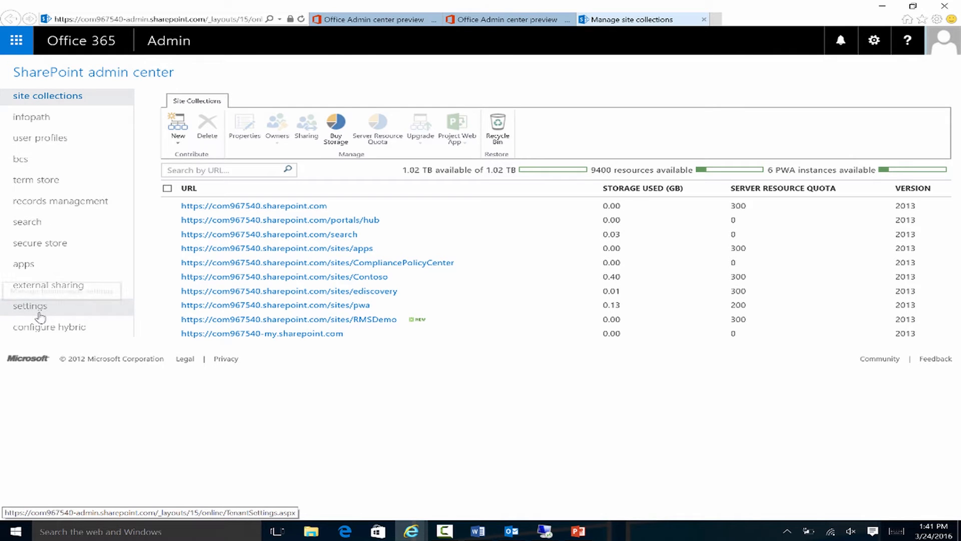
- Go to the tenant-wide settings page from the SharePoint admin center's left menu
{"action": "left_click", "coordinate": [29, 305]}
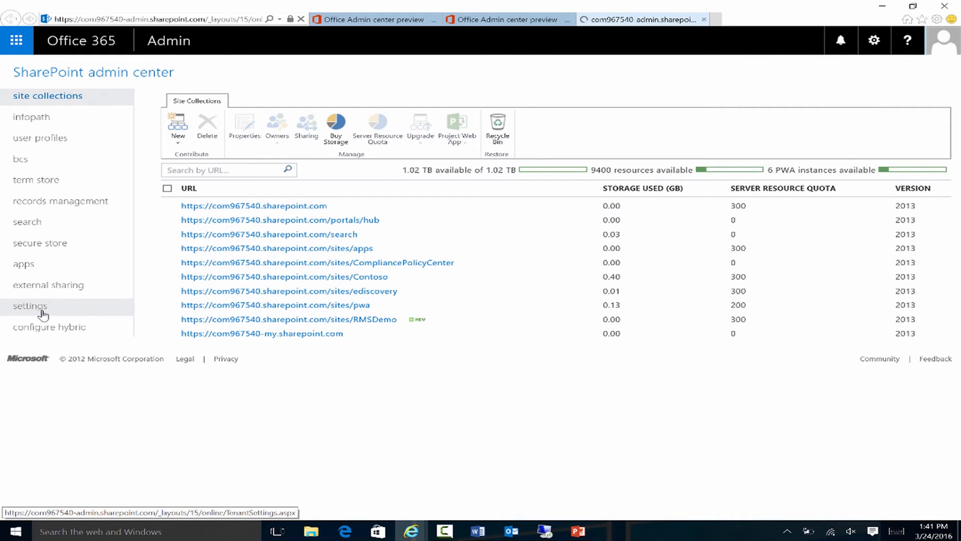
- Scroll the settings page to Information Rights Management set to use the configured IRM service
{"action": "left_click", "coordinate": [29, 306]}
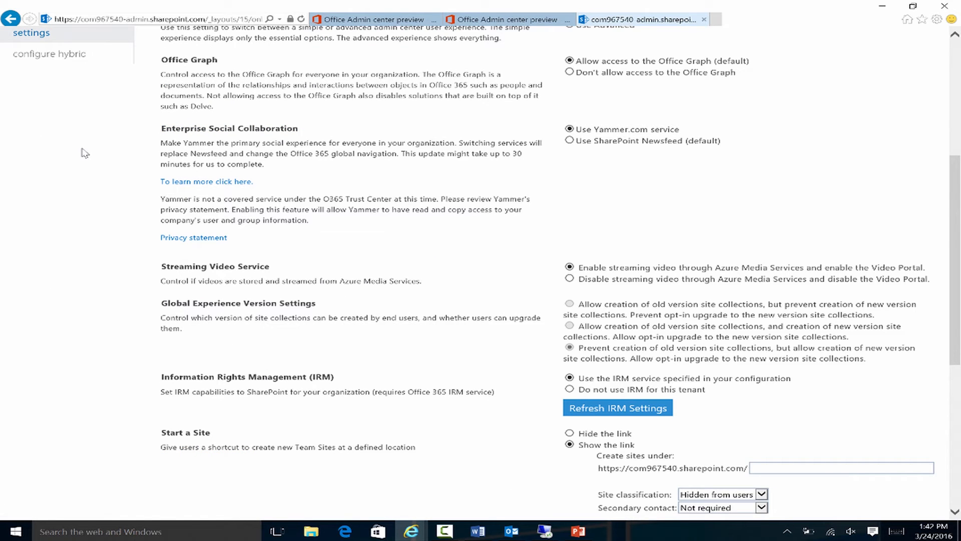
{"action": "scroll", "scroll_direction": "down", "scroll_amount": 3}
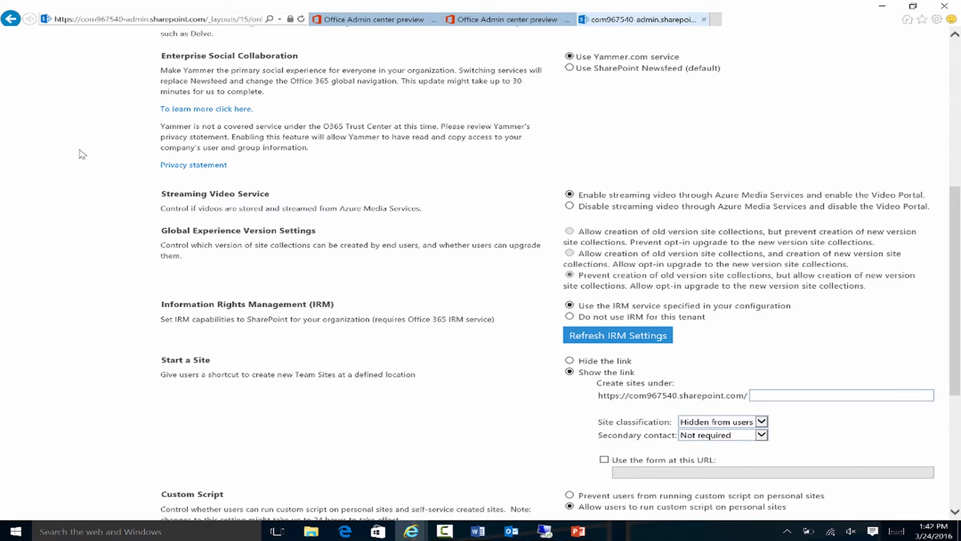
{"action": "mouse_move", "coordinate": [535, 324]}
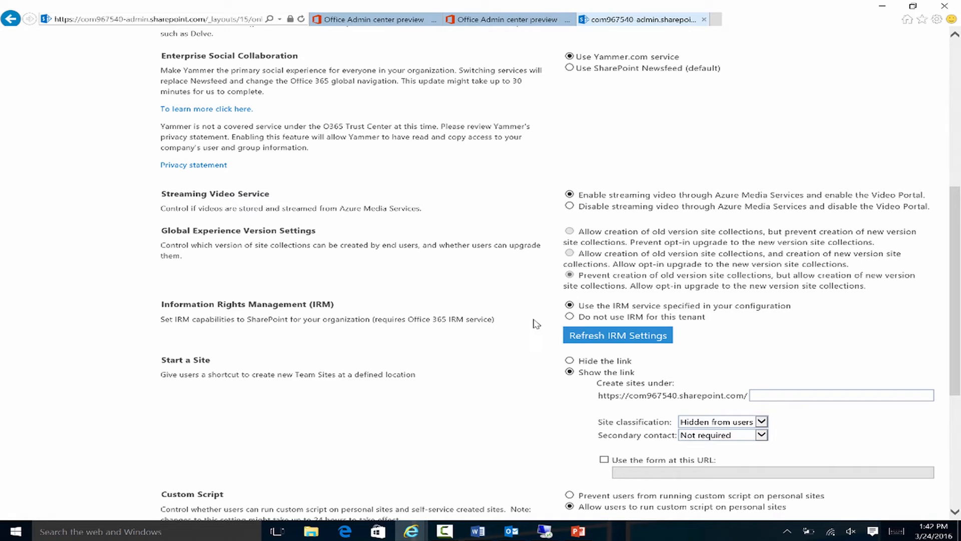
{"action": "mouse_move", "coordinate": [529, 320]}
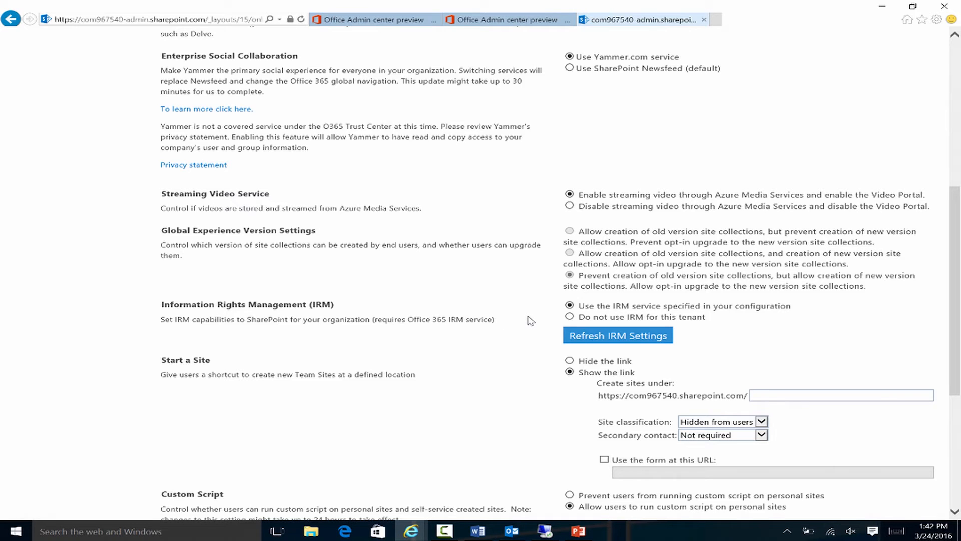